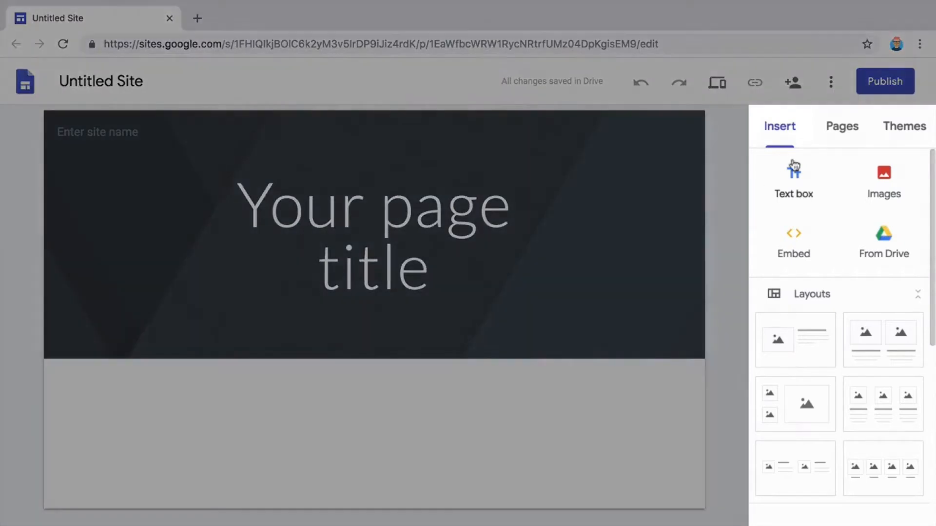
Step: Switch the side panel to Pages, listing only the Home page
click(842, 125)
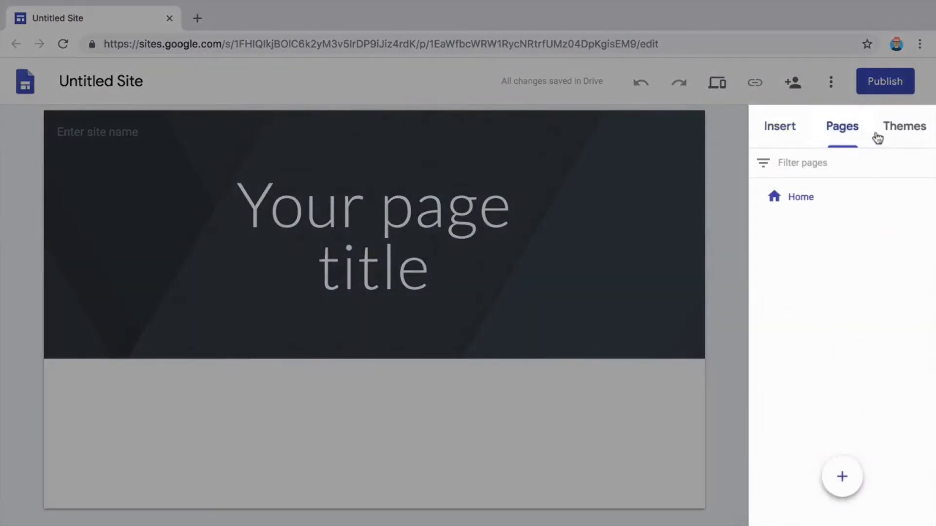